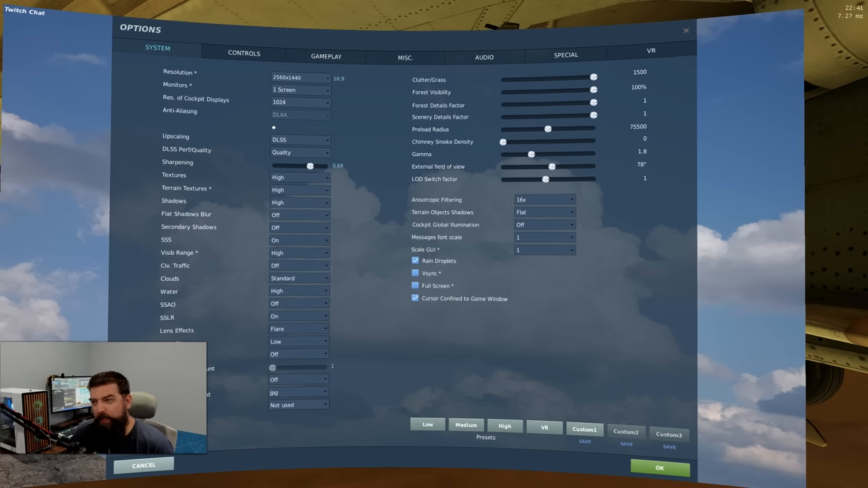
Step: In Options > System, list the upscaling methods (Off, DLSS, FSR, NIS)
{"action": "left_click", "coordinate": [659, 468]}
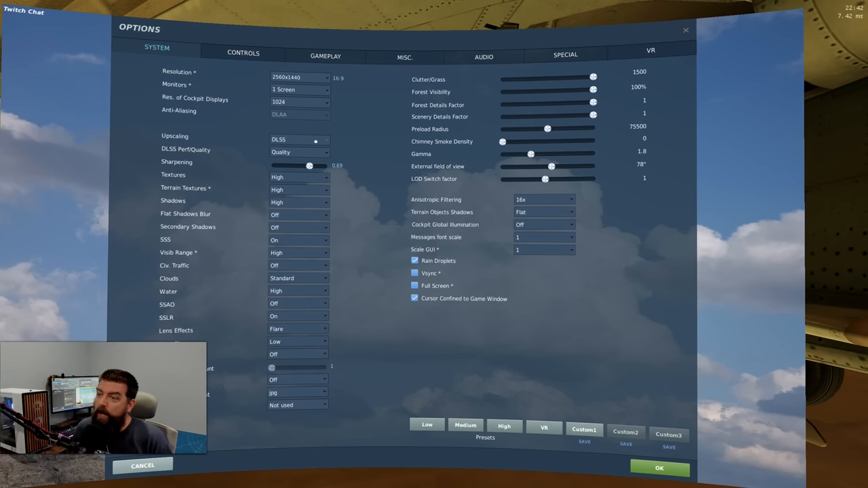
{"action": "left_click", "coordinate": [298, 139]}
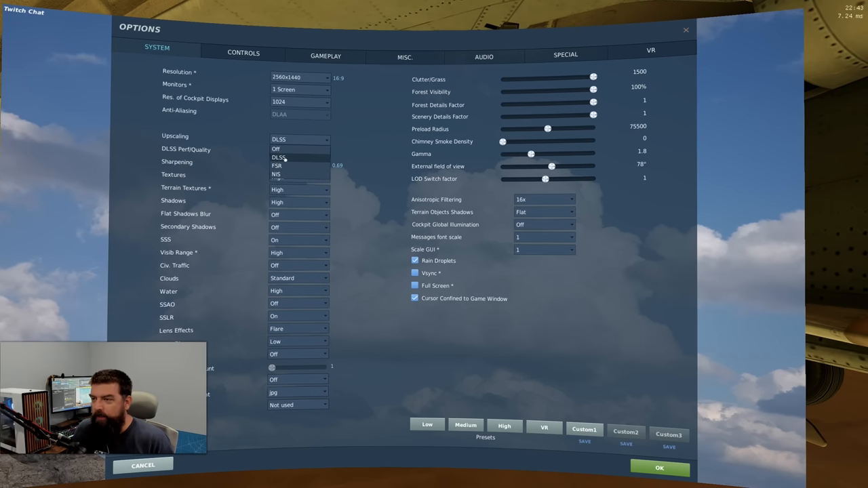
Step: Choose an upscaling method from the listed choices
{"action": "left_click", "coordinate": [281, 152]}
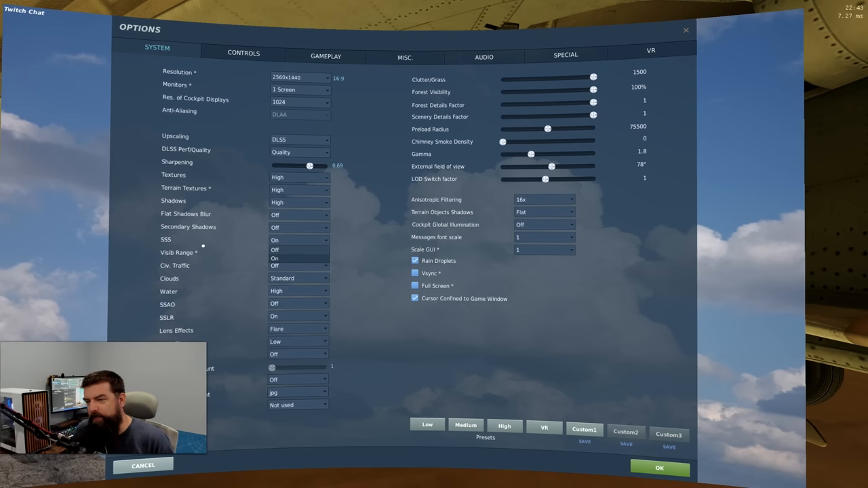
{"action": "mouse_move", "coordinate": [190, 243]}
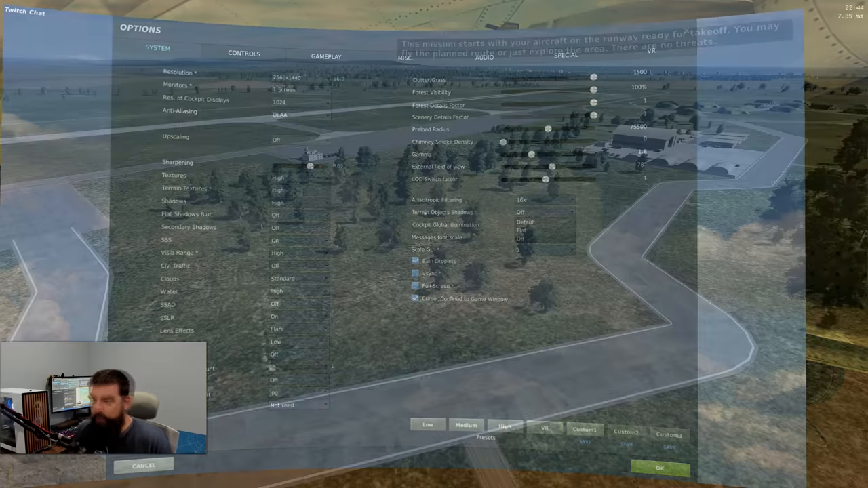
Step: Confirm the options and return to the DCS main menu
{"action": "left_click", "coordinate": [659, 468]}
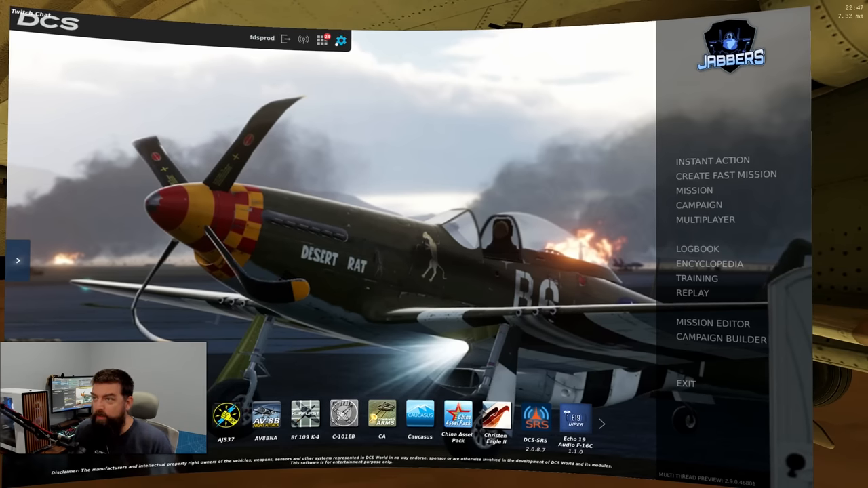
Step: Check the System options from the main menu, then pause the relaunched airfield mission
{"action": "left_click", "coordinate": [342, 39]}
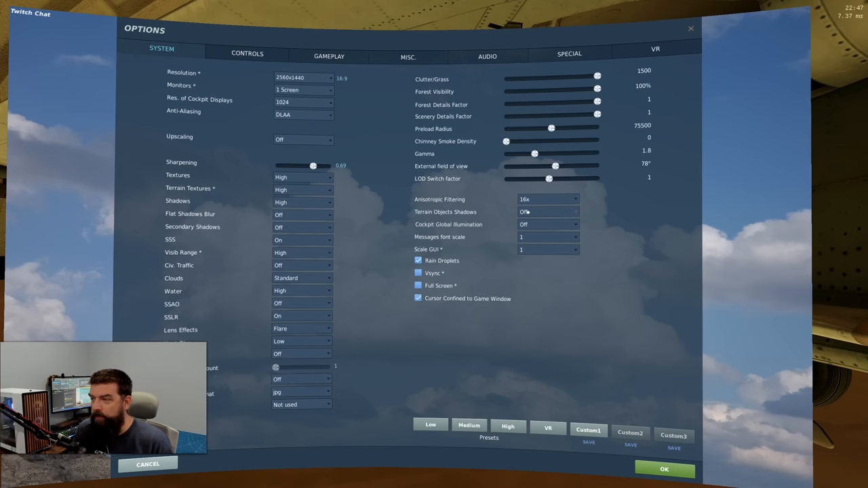
{"action": "left_click", "coordinate": [547, 211]}
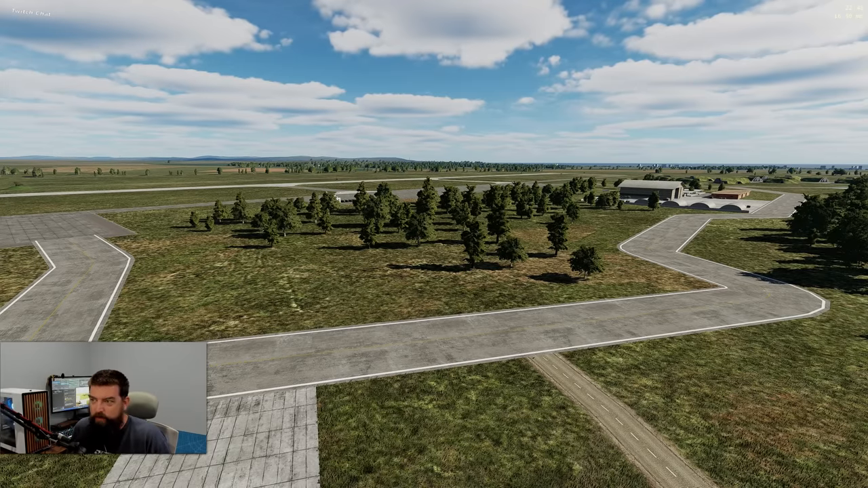
{"action": "key", "text": "Escape"}
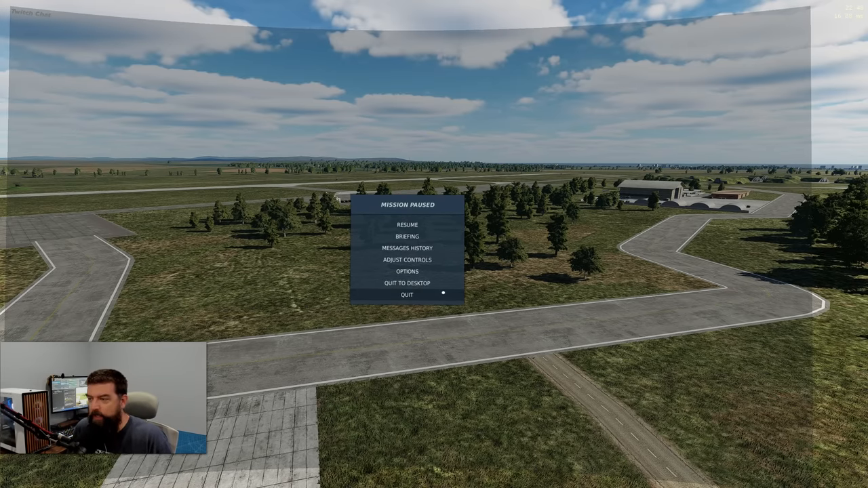
{"action": "mouse_move", "coordinate": [407, 283]}
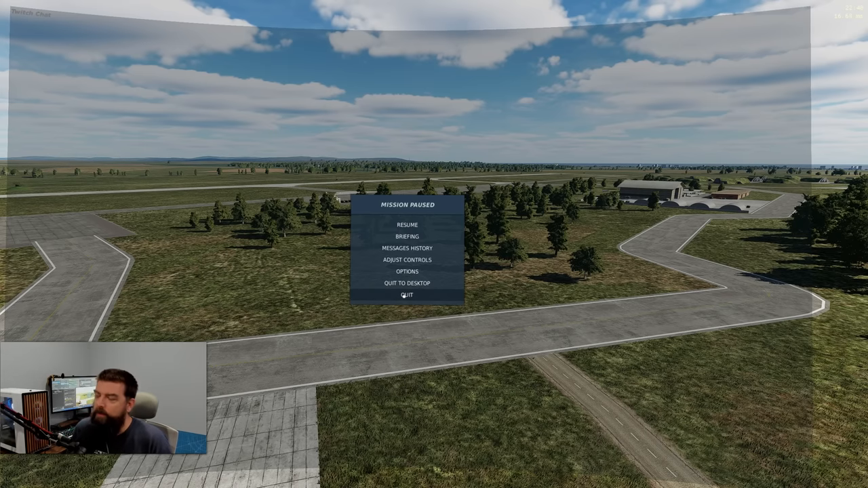
Step: From the pause menu set upscaling to DLSS, adjust terrain object shadows, then pause the flight again
{"action": "left_click", "coordinate": [406, 272]}
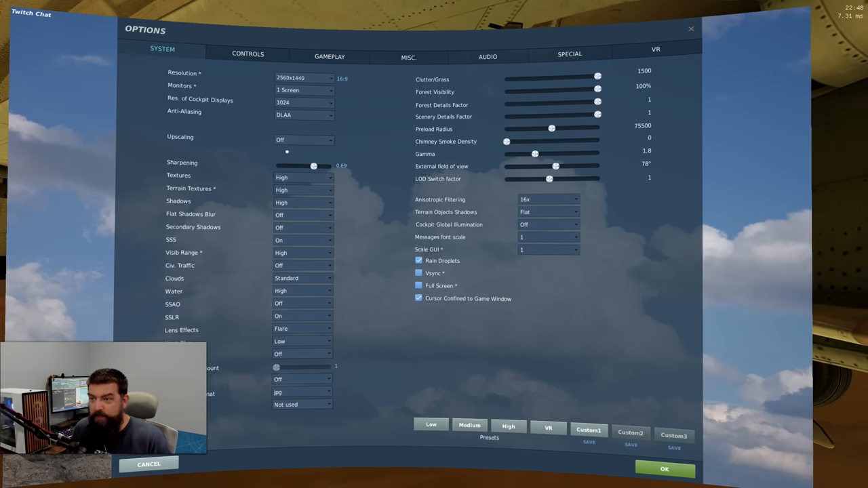
{"action": "left_click", "coordinate": [304, 139]}
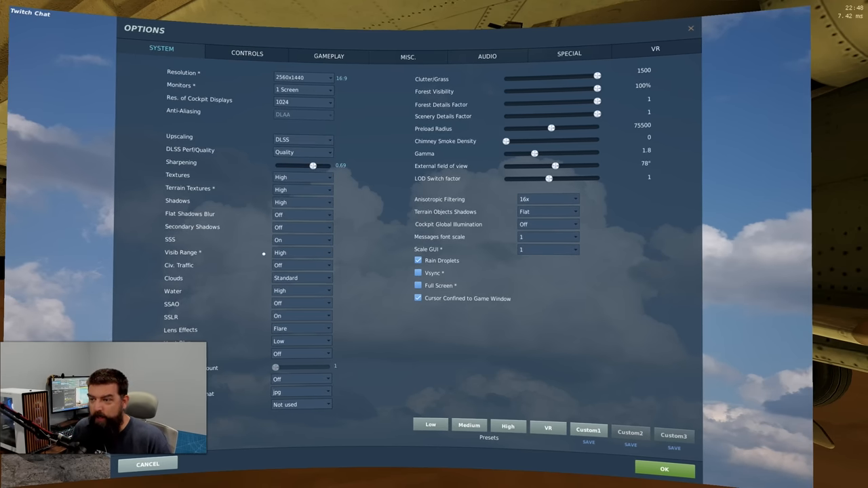
{"action": "left_click", "coordinate": [548, 211]}
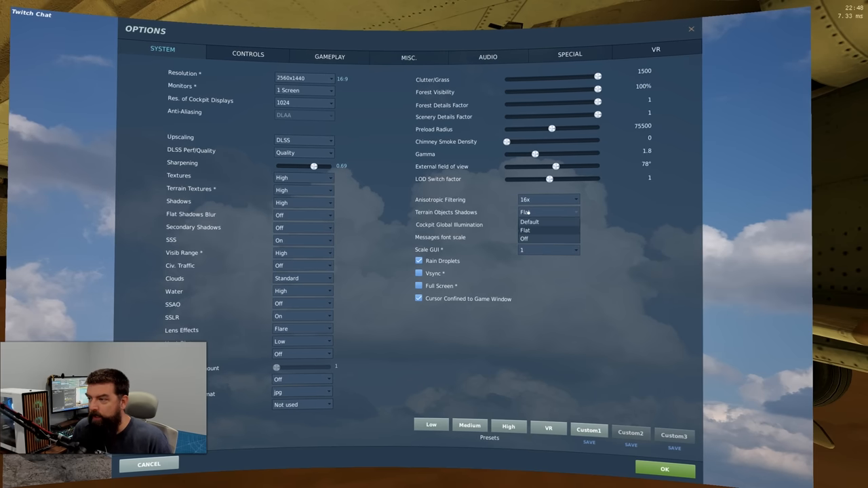
{"action": "left_click", "coordinate": [523, 238]}
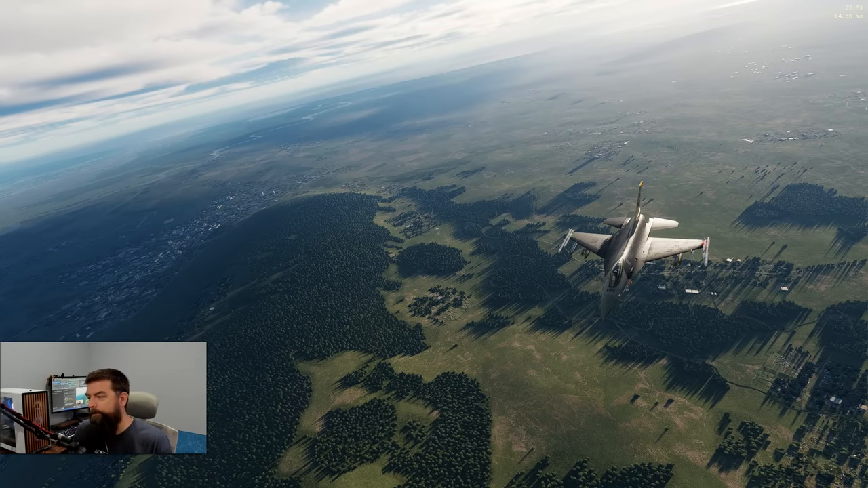
{"action": "key", "text": "Escape"}
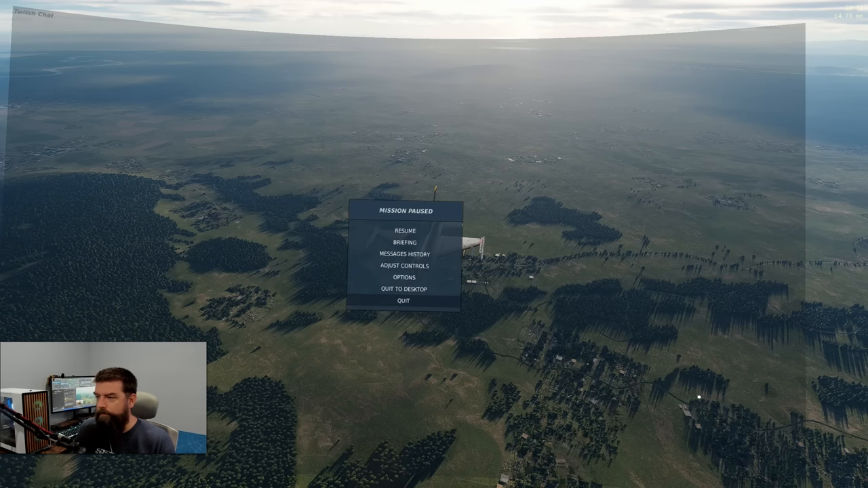
Step: Back in Options > System, turn shadows off and set terrain object shadows to Default
{"action": "left_click", "coordinate": [404, 231]}
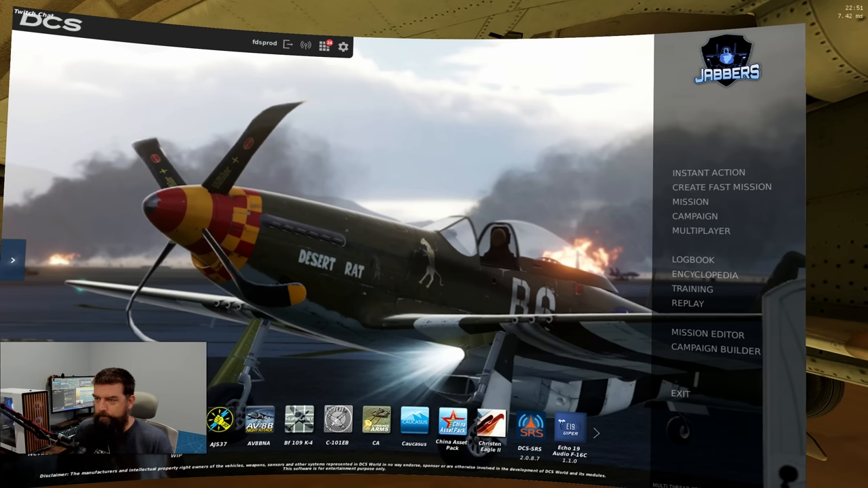
{"action": "left_click", "coordinate": [342, 46]}
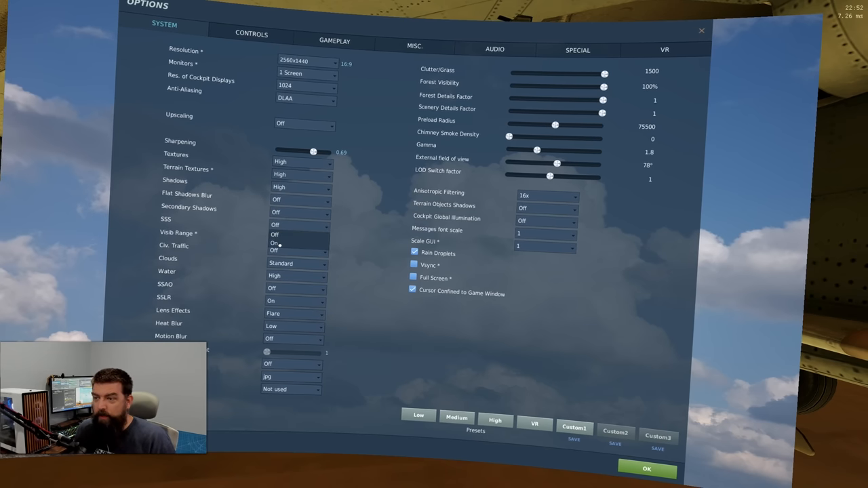
{"action": "left_click", "coordinate": [322, 187]}
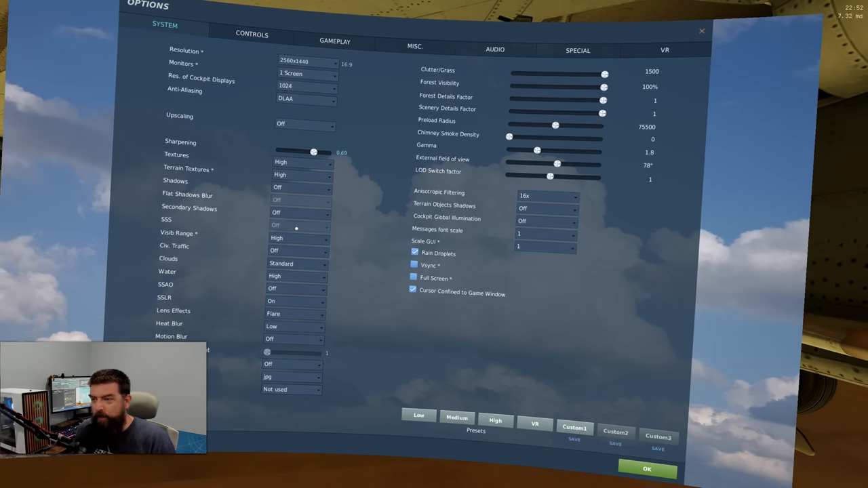
{"action": "left_click", "coordinate": [545, 217]}
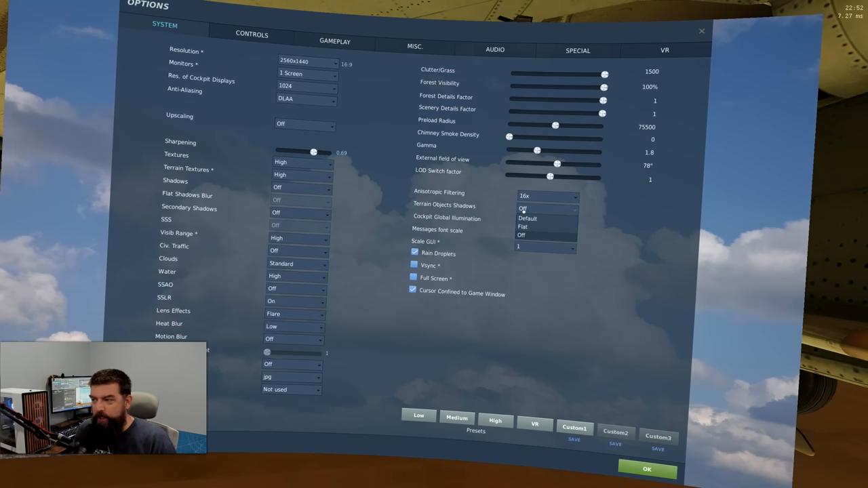
{"action": "left_click", "coordinate": [528, 217]}
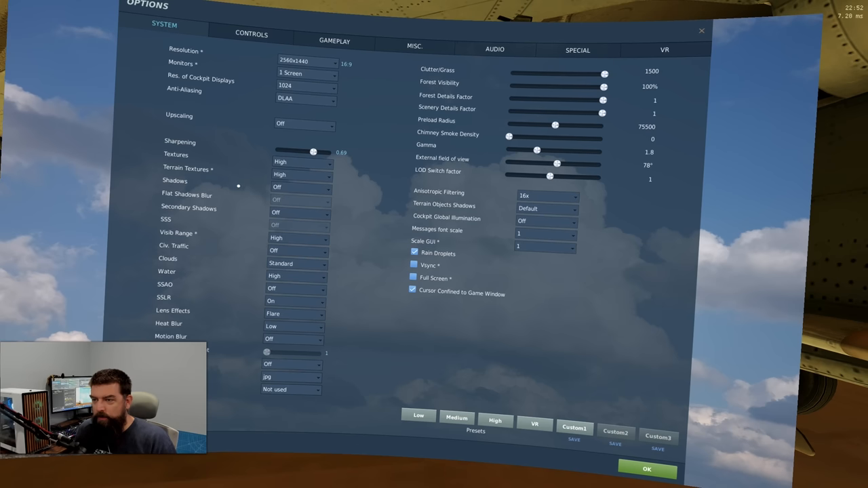
{"action": "left_click", "coordinate": [298, 187]}
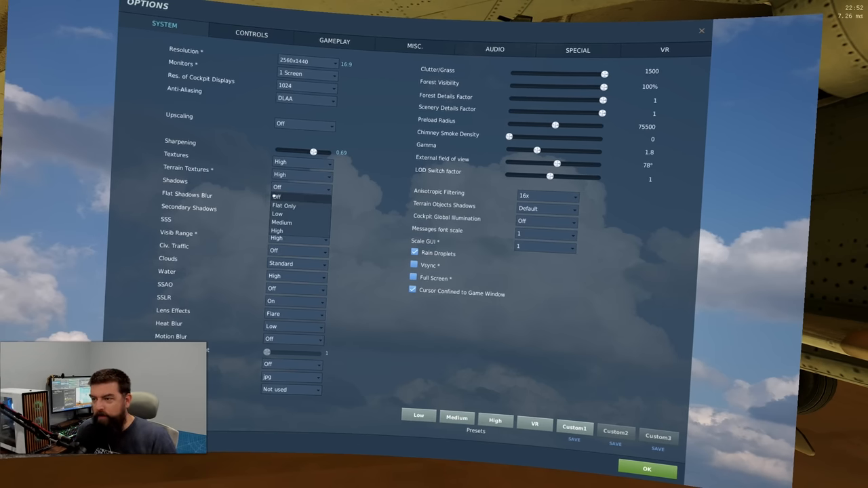
Step: Cycle shadows through Low, Medium and Flat Only, settling on Low with terrain object shadows Flat
{"action": "left_click", "coordinate": [277, 214]}
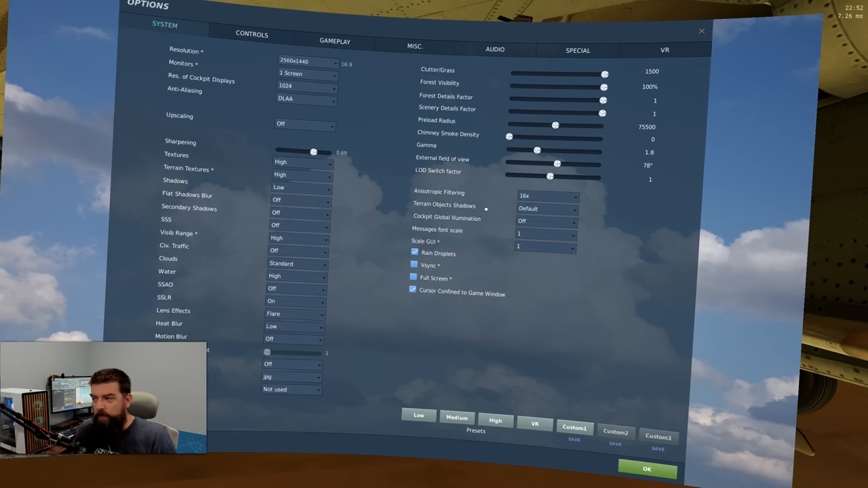
{"action": "left_click", "coordinate": [298, 187]}
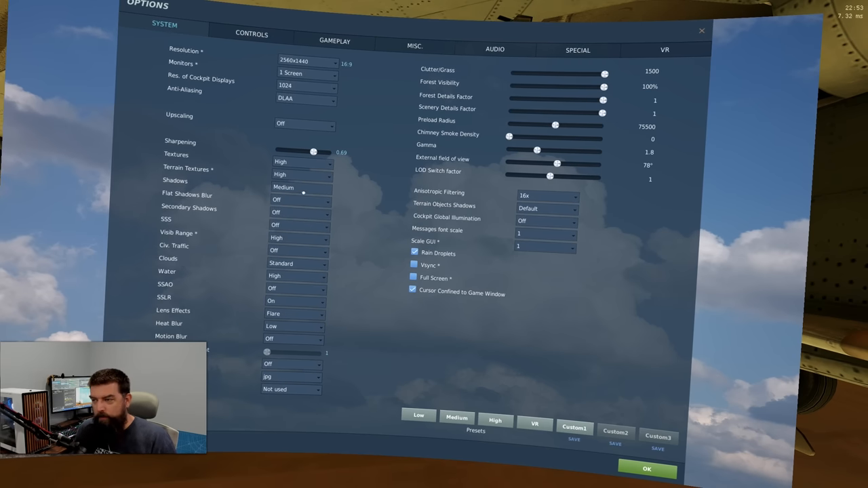
{"action": "left_click", "coordinate": [298, 187]}
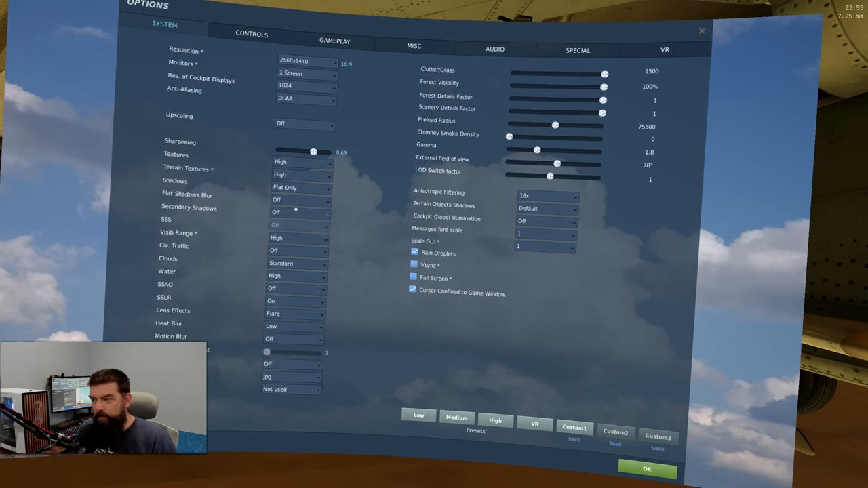
{"action": "left_click", "coordinate": [545, 209]}
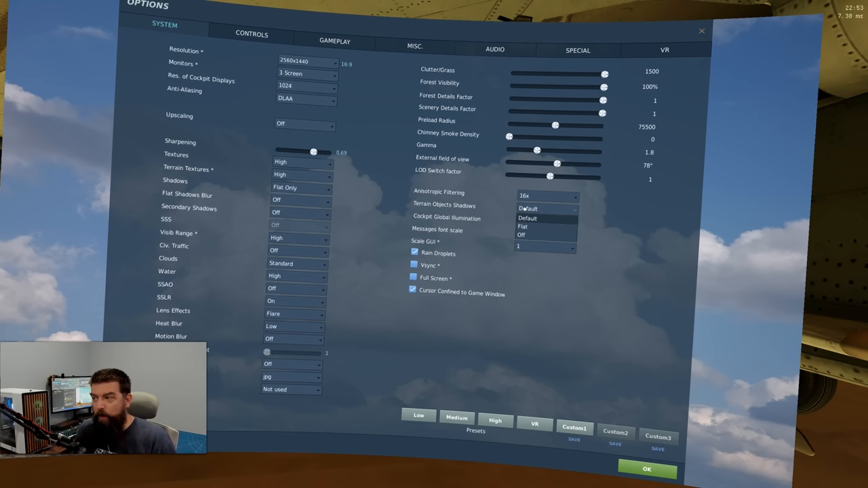
{"action": "left_click", "coordinate": [523, 226]}
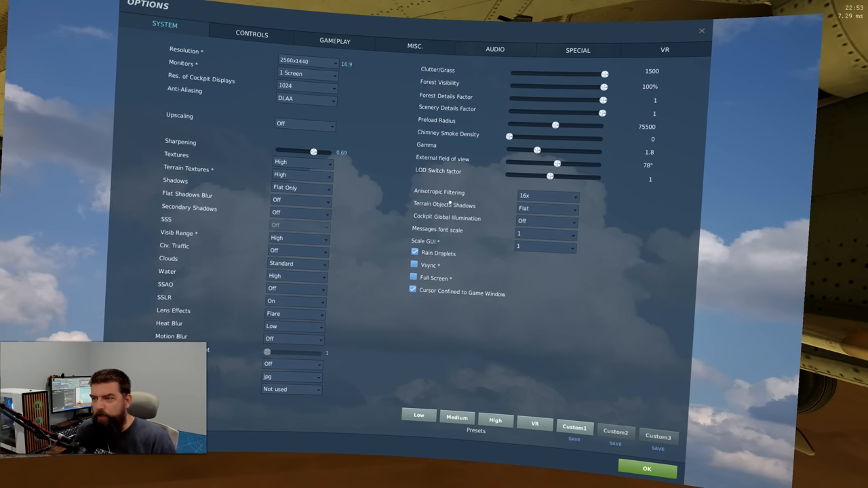
{"action": "left_click", "coordinate": [545, 205]}
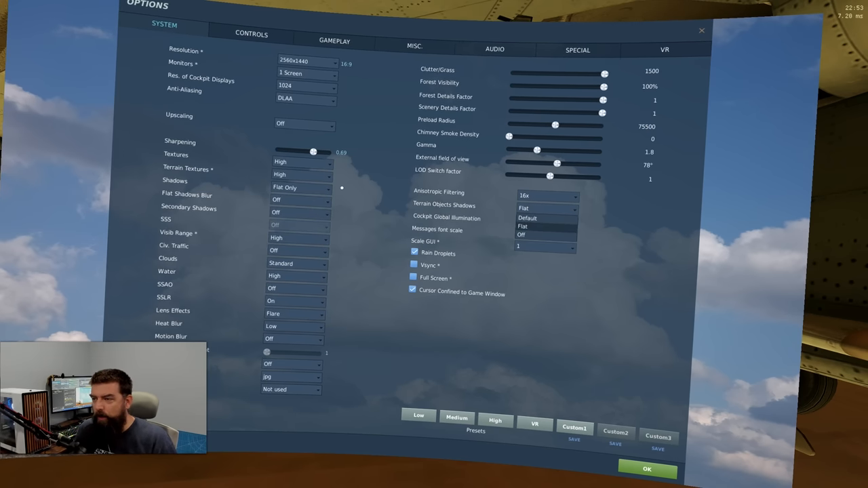
{"action": "left_click", "coordinate": [521, 233]}
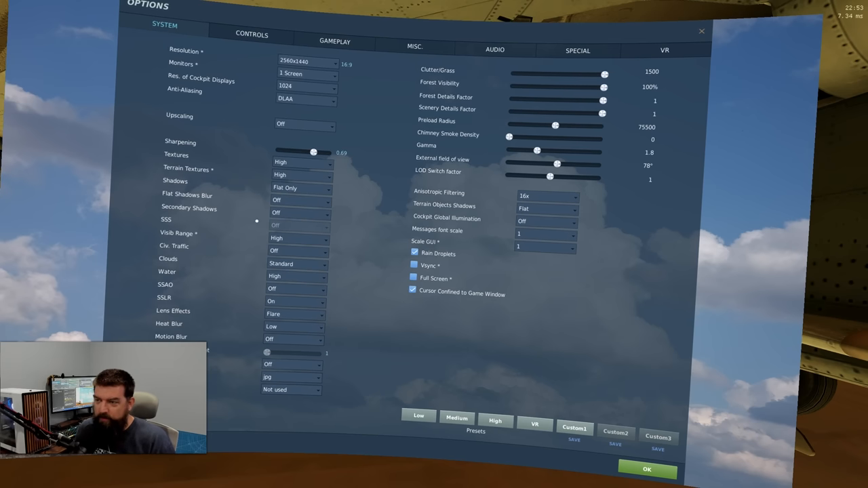
{"action": "left_click", "coordinate": [322, 187]}
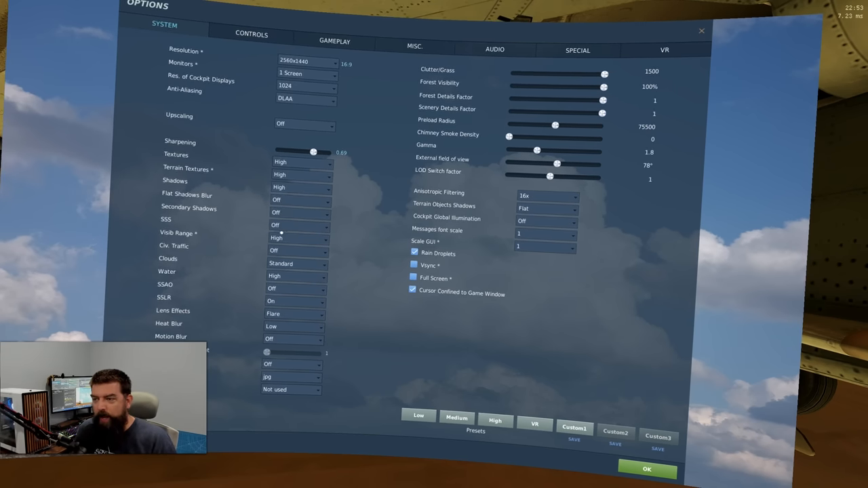
{"action": "left_click", "coordinate": [294, 225]}
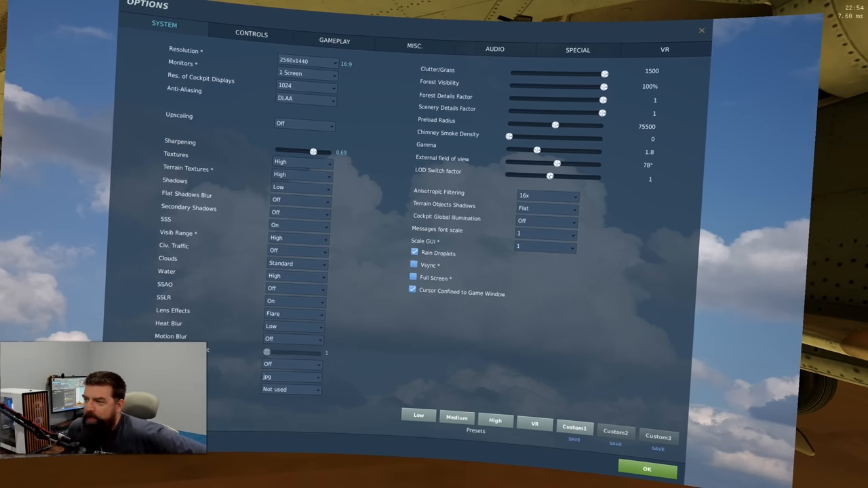
Step: Drag the LOD switch factor between 0.1 and 2, trying 1.1, 1.4 and 1.6, ending near 2
{"action": "left_click_drag", "start_coordinate": [551, 176], "coordinate": [507, 176]}
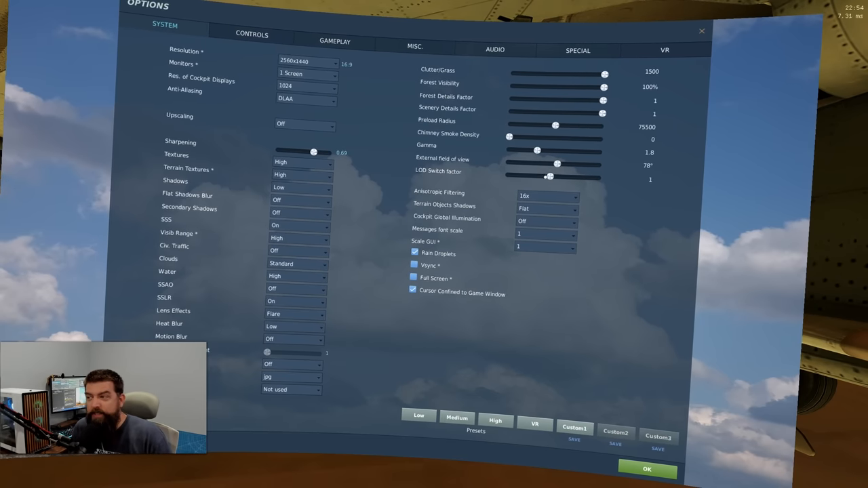
{"action": "left_click_drag", "start_coordinate": [549, 176], "coordinate": [600, 176]}
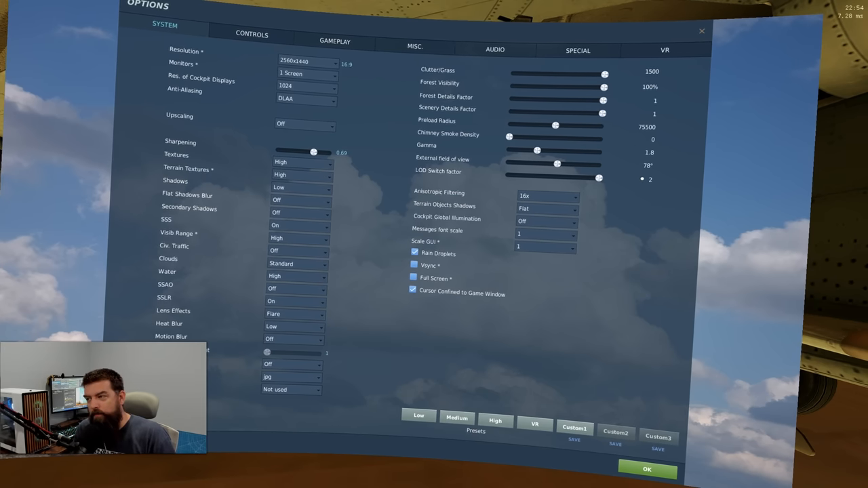
{"action": "left_click_drag", "start_coordinate": [597, 176], "coordinate": [561, 177]}
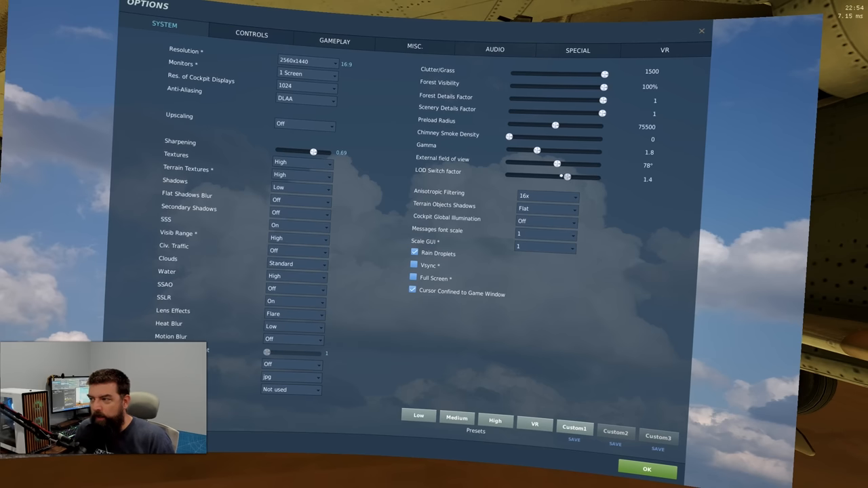
{"action": "left_click_drag", "start_coordinate": [567, 176], "coordinate": [486, 176]}
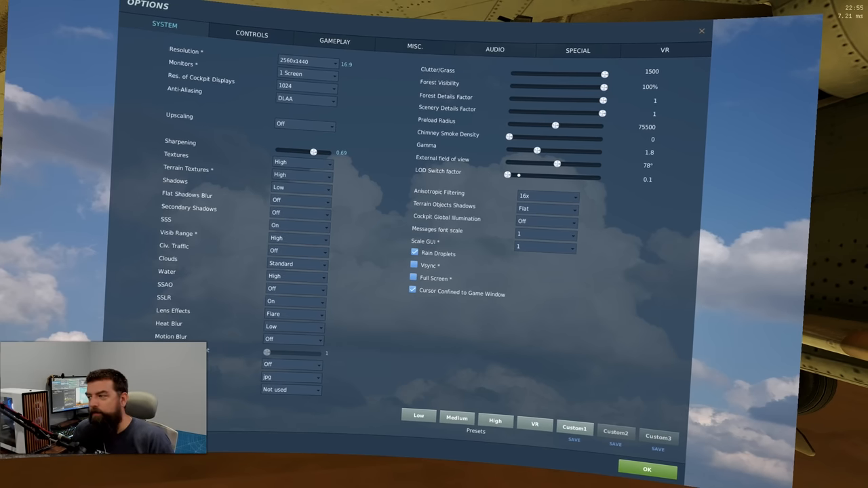
{"action": "left_click_drag", "start_coordinate": [518, 175], "coordinate": [534, 175]}
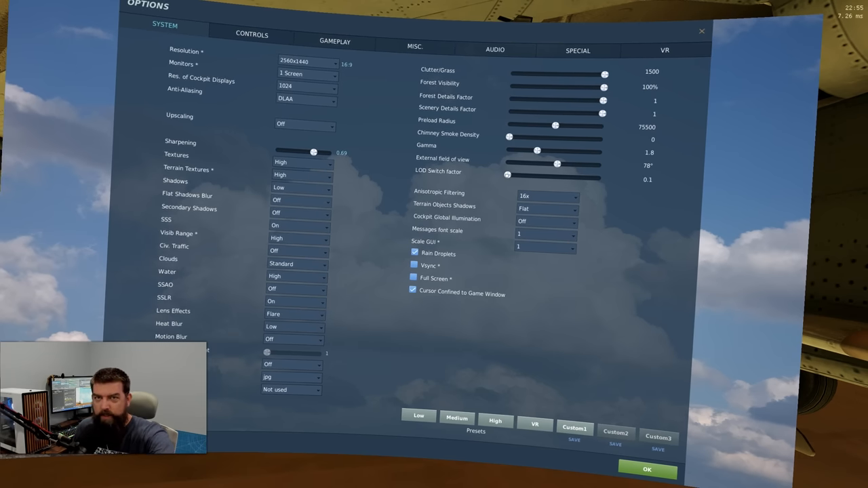
{"action": "left_click_drag", "start_coordinate": [507, 176], "coordinate": [553, 177]}
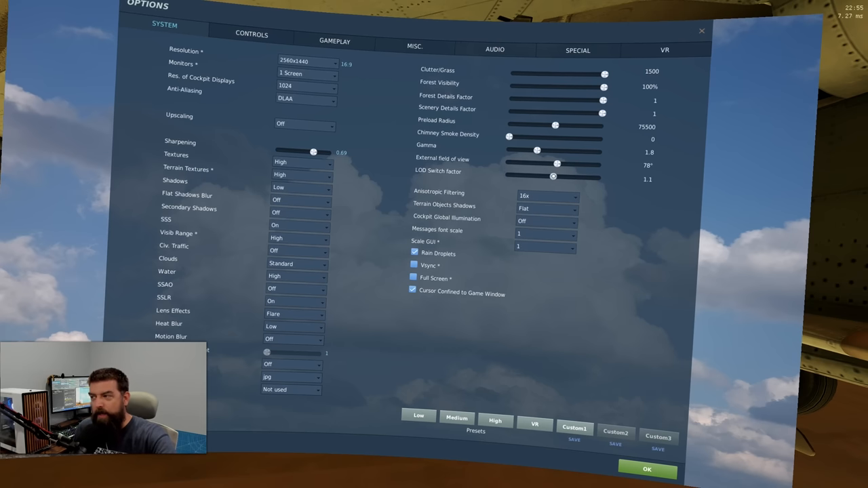
{"action": "left_click_drag", "start_coordinate": [553, 176], "coordinate": [580, 176]}
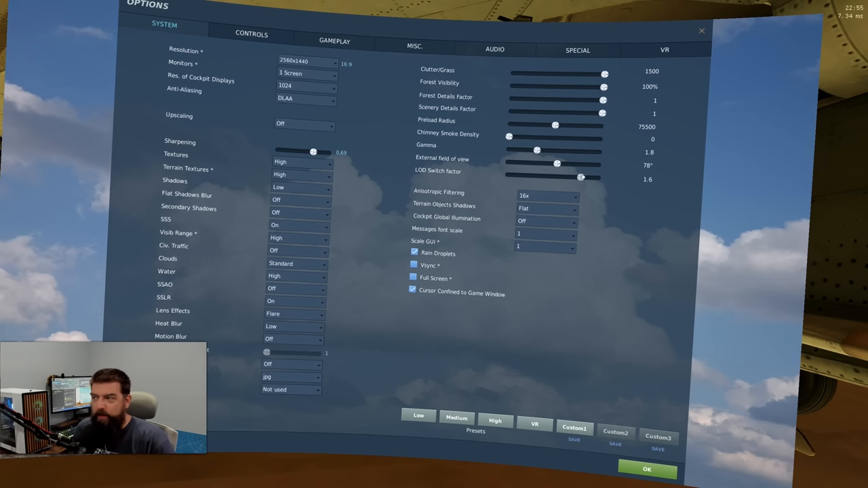
{"action": "left_click_drag", "start_coordinate": [581, 177], "coordinate": [598, 176]}
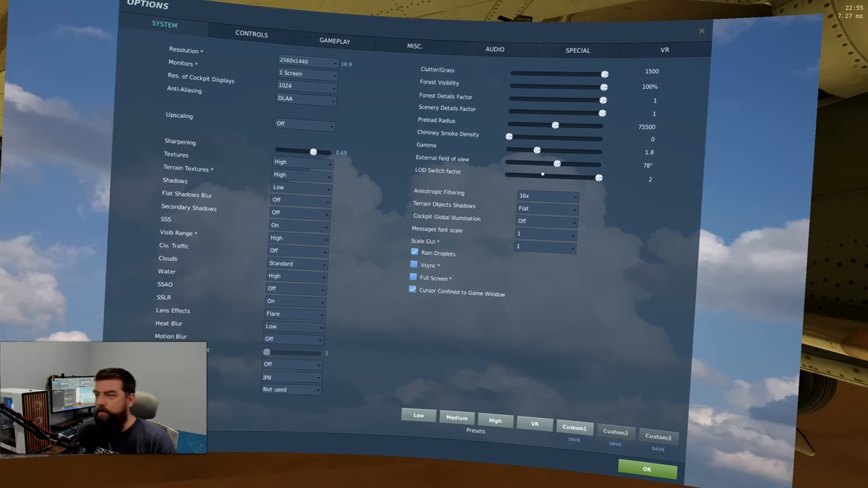
{"action": "left_click_drag", "start_coordinate": [598, 176], "coordinate": [551, 176]}
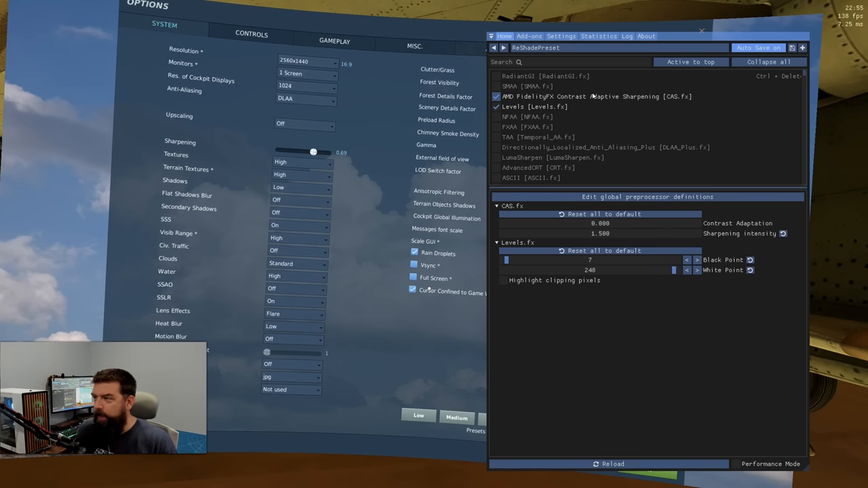
{"action": "mouse_move", "coordinate": [582, 96]}
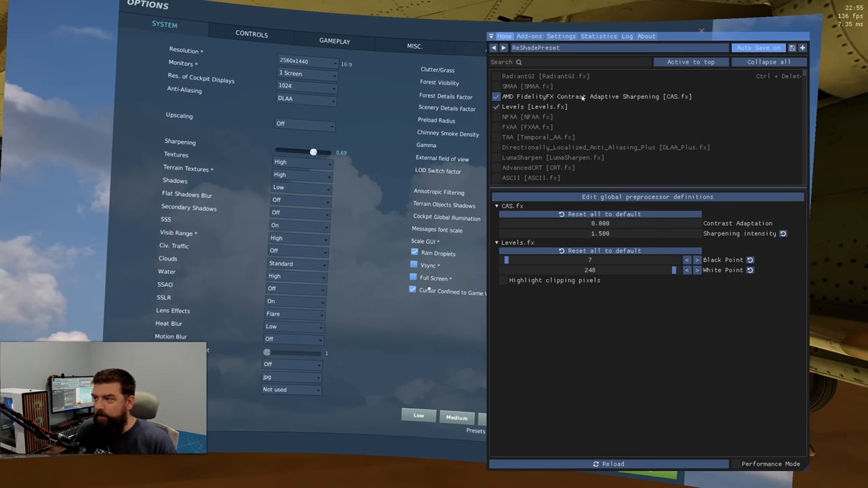